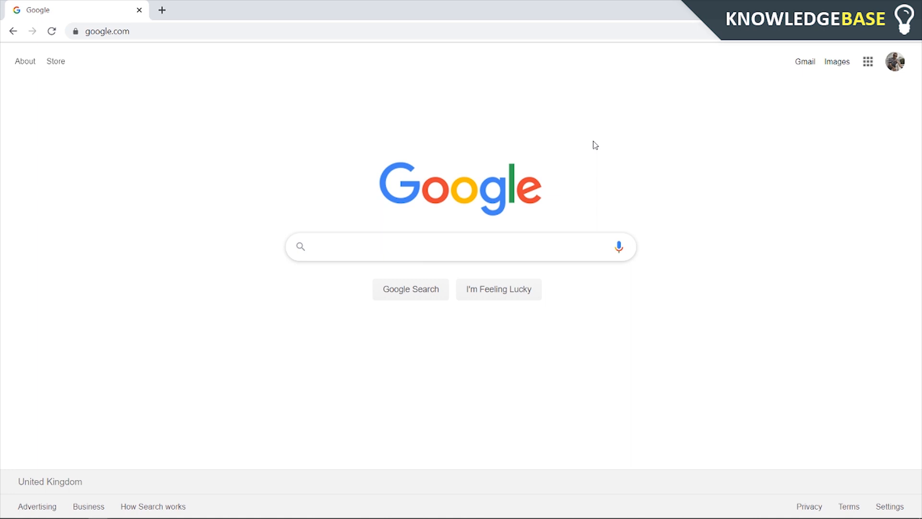
Select the google.com address in Chrome's address bar for replacement
left_click(411, 247)
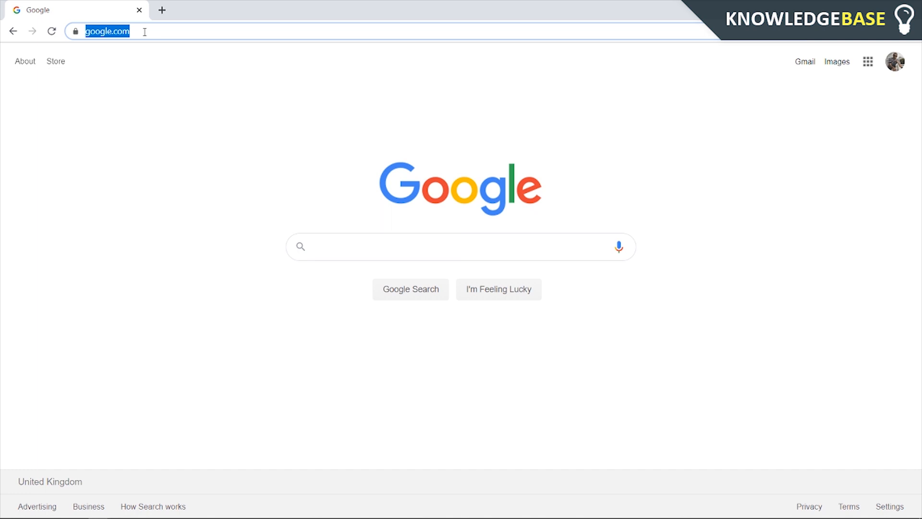
Enter MYACCOUNT.GOOG and load the Google Account home page at myaccount.google.com
type("MYACCOUNT.GOOG")
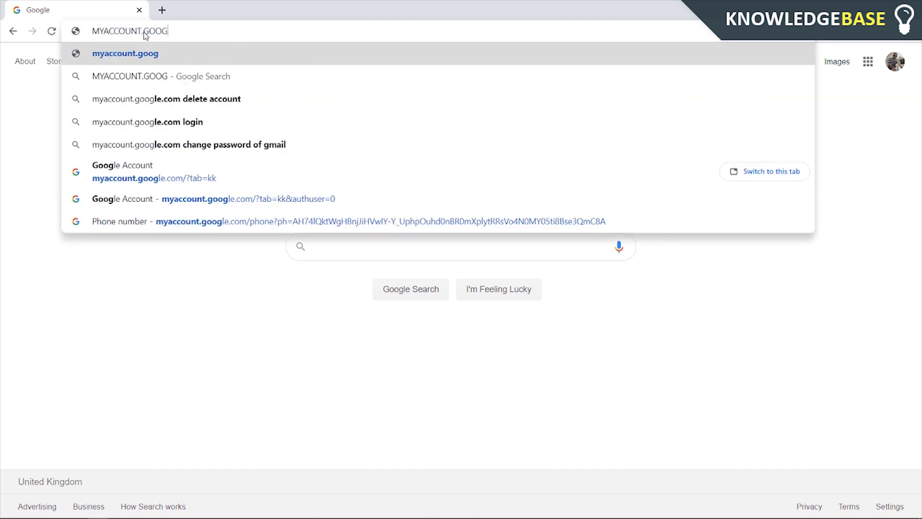
left_click(124, 54)
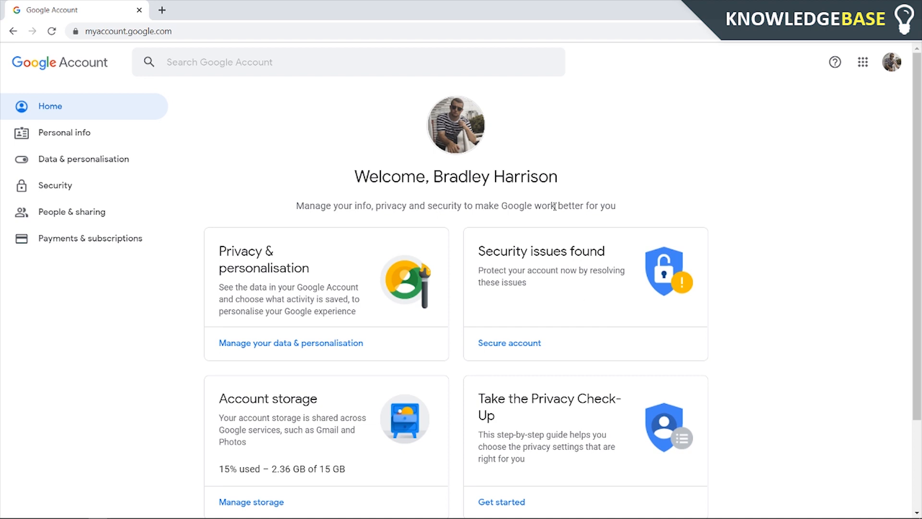
left_click(890, 62)
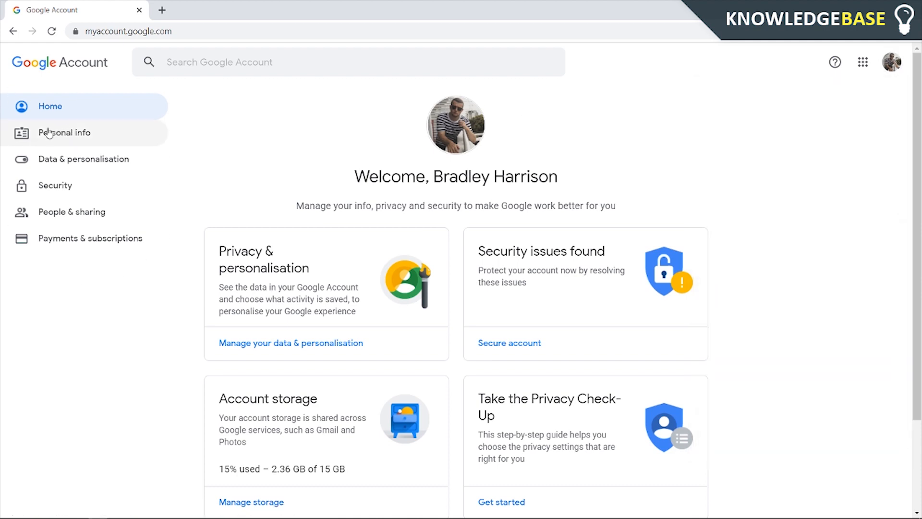
Open Personal info and scroll down to the Contact info Phone entry
left_click(64, 132)
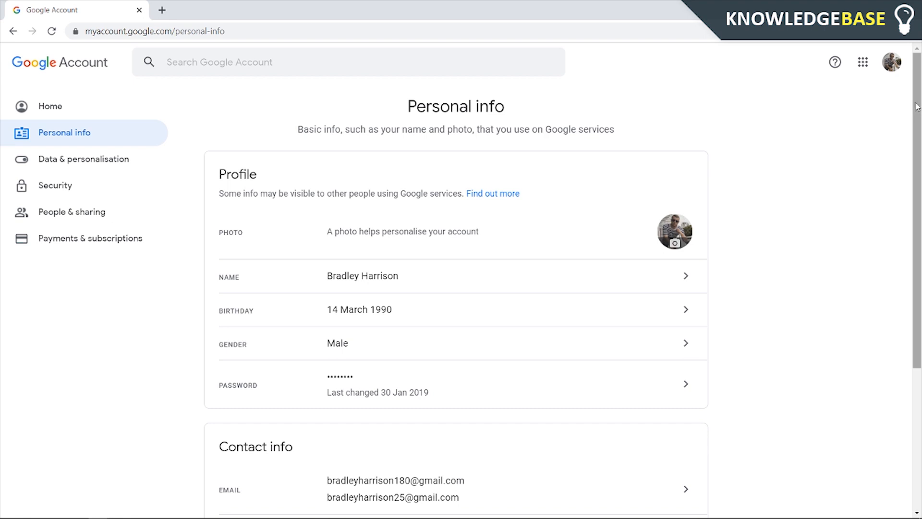
scroll("down", 3)
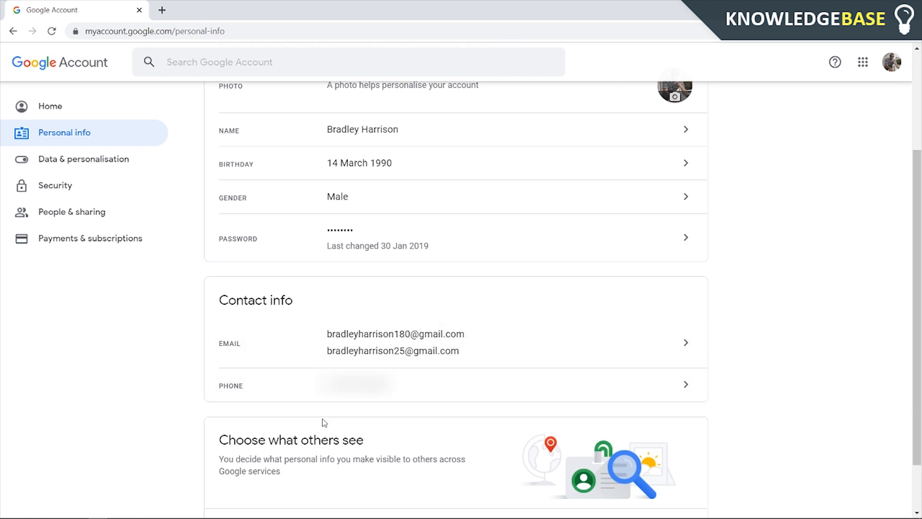